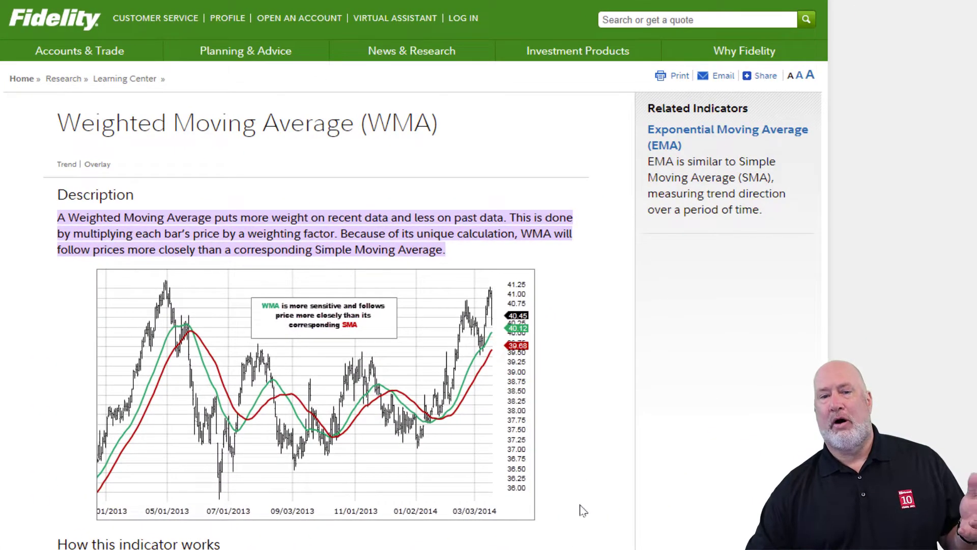
pyautogui.moveTo(371, 298)
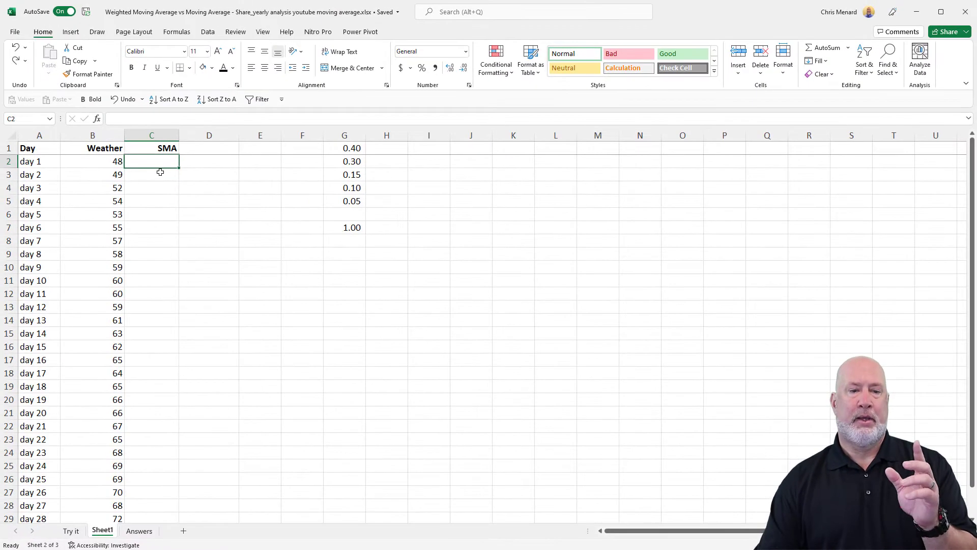
pyautogui.moveTo(107, 170)
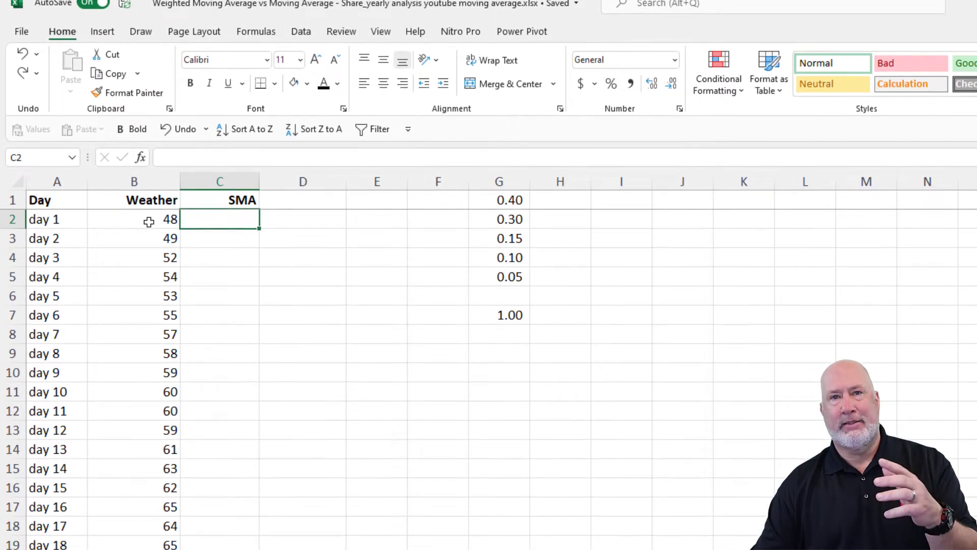
# - Enter =AVERAGE(B2:B6) in the day 5 SMA cell and fill it down column C (51.2, 52.6, 54.2)
pyautogui.scroll(-3)
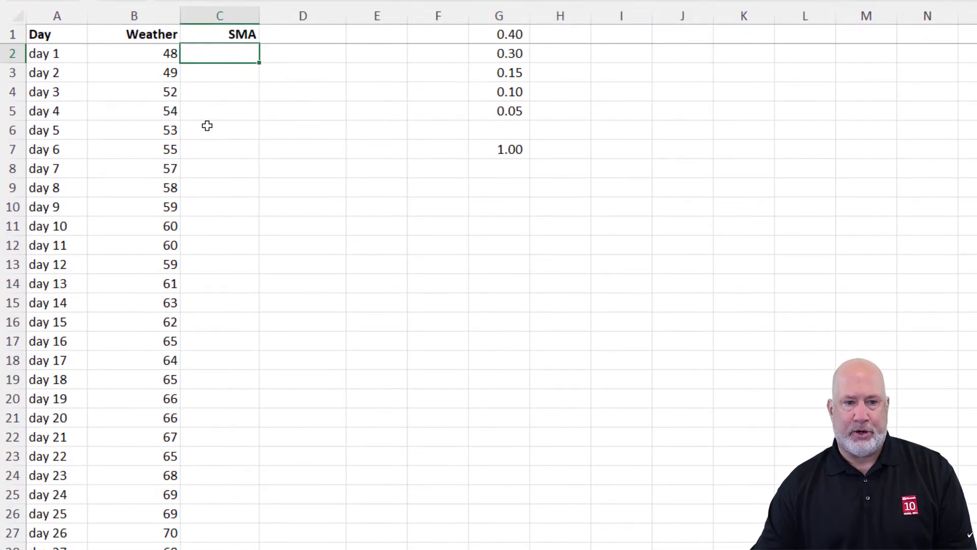
pyautogui.click(219, 130)
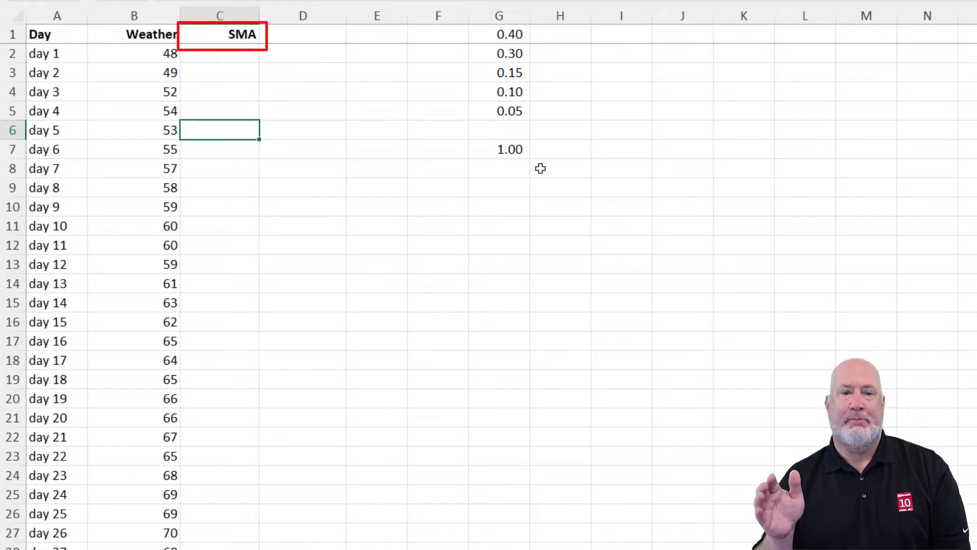
pyautogui.write('=ave')
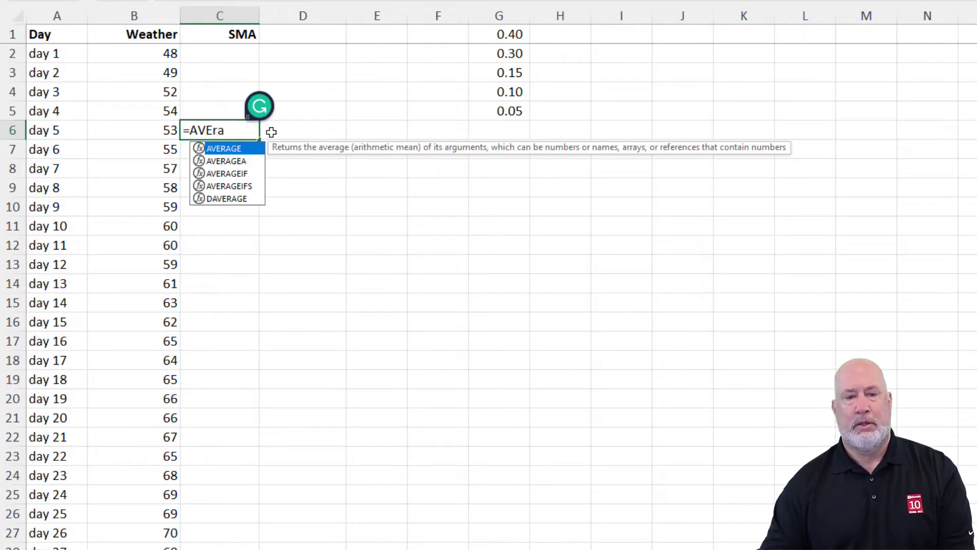
pyautogui.moveTo(134, 53); pyautogui.dragTo(134, 130)
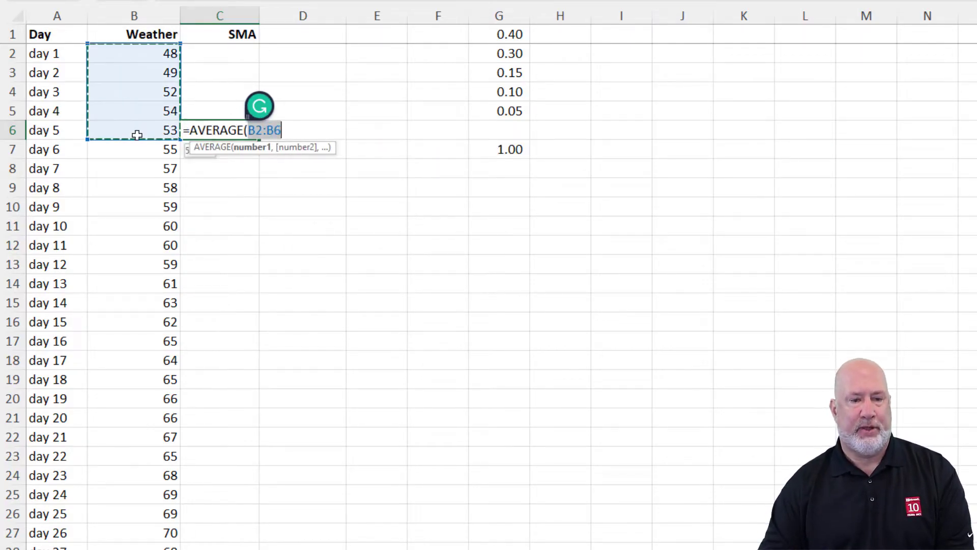
pyautogui.moveTo(559, 202)
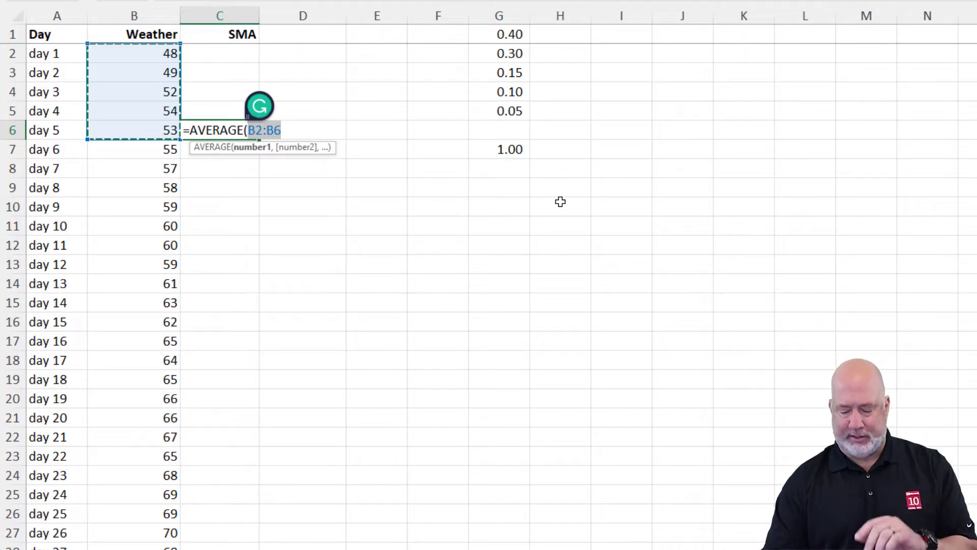
pyautogui.press('Enter')
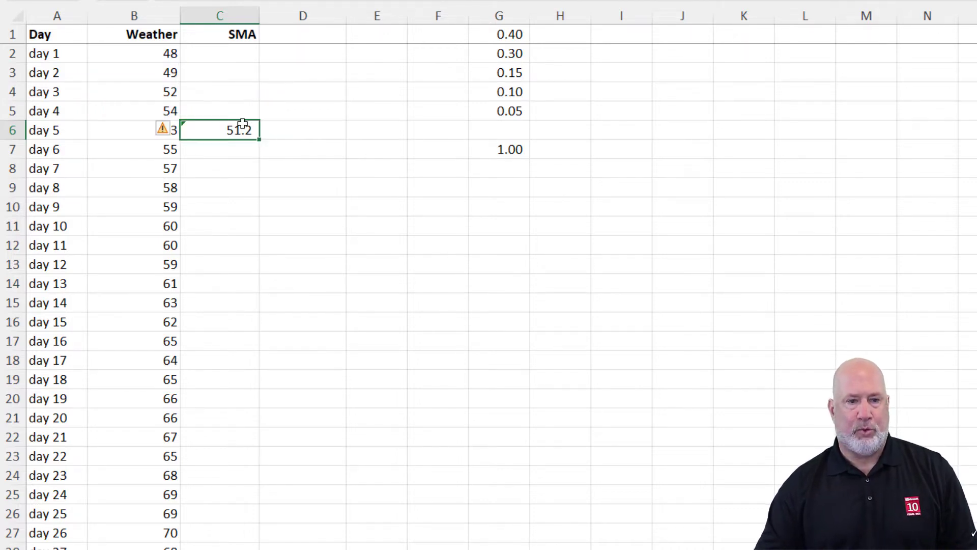
pyautogui.moveTo(134, 53); pyautogui.dragTo(125, 149)
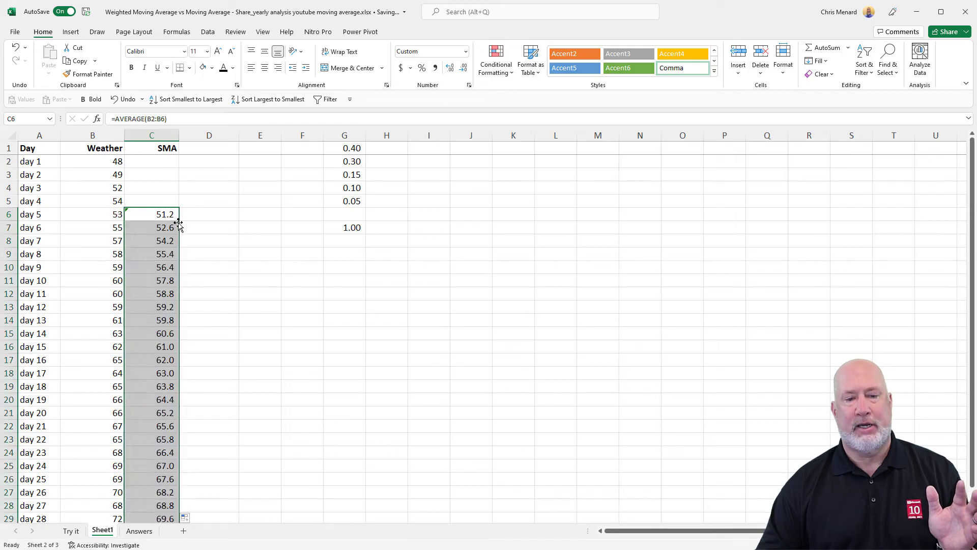
pyautogui.click(151, 227)
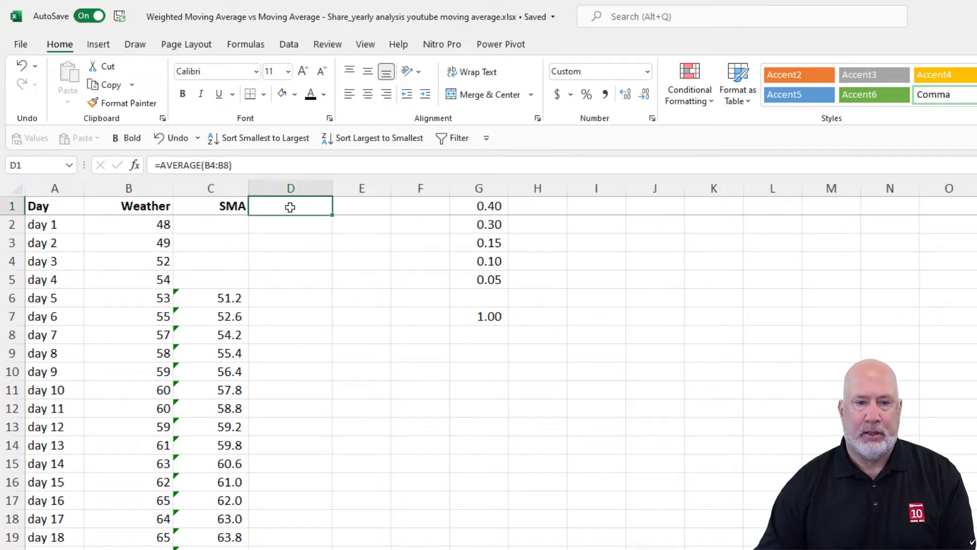
# - Label D1 'WMA' and check that the G1:G5 weights are totalled by =SUM(G1:G5)
pyautogui.write('WMA')
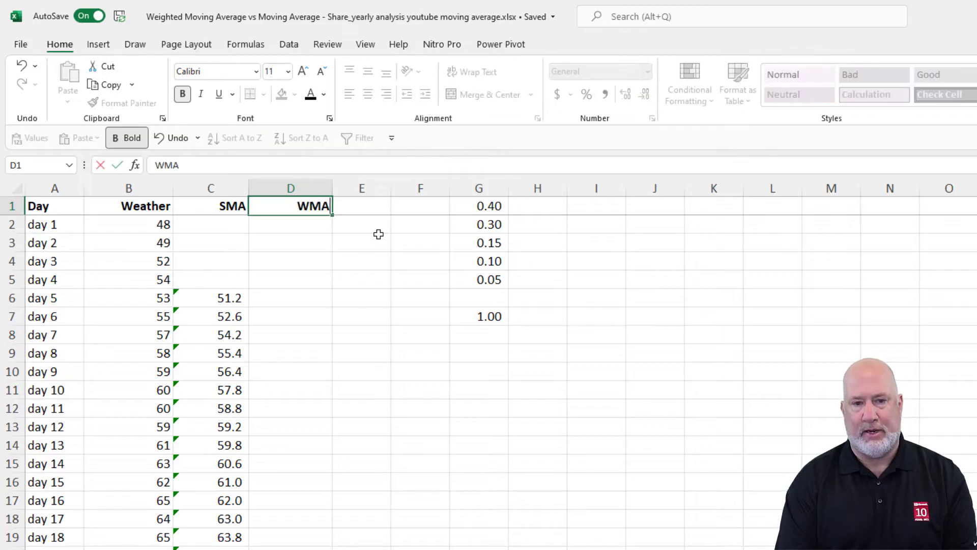
pyautogui.click(290, 298)
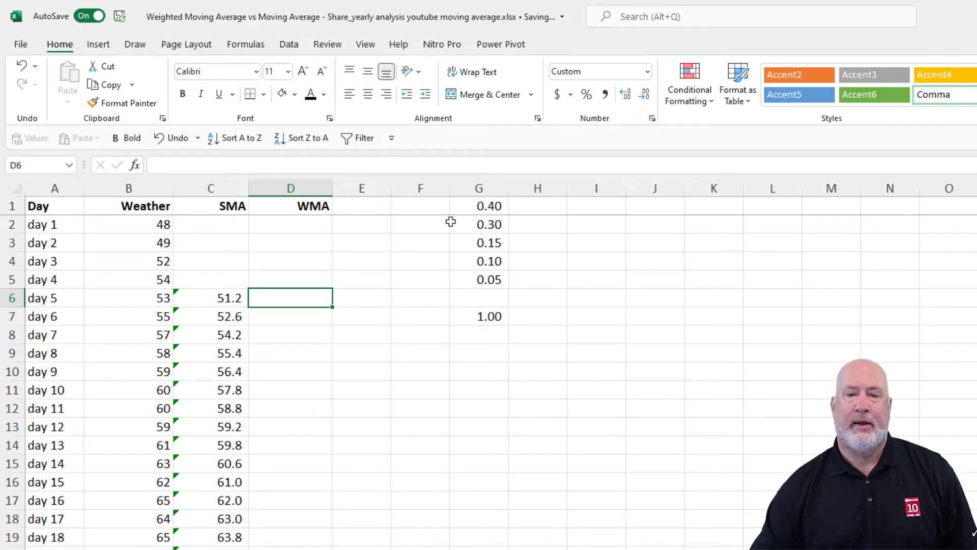
pyautogui.moveTo(478, 206); pyautogui.dragTo(478, 279)
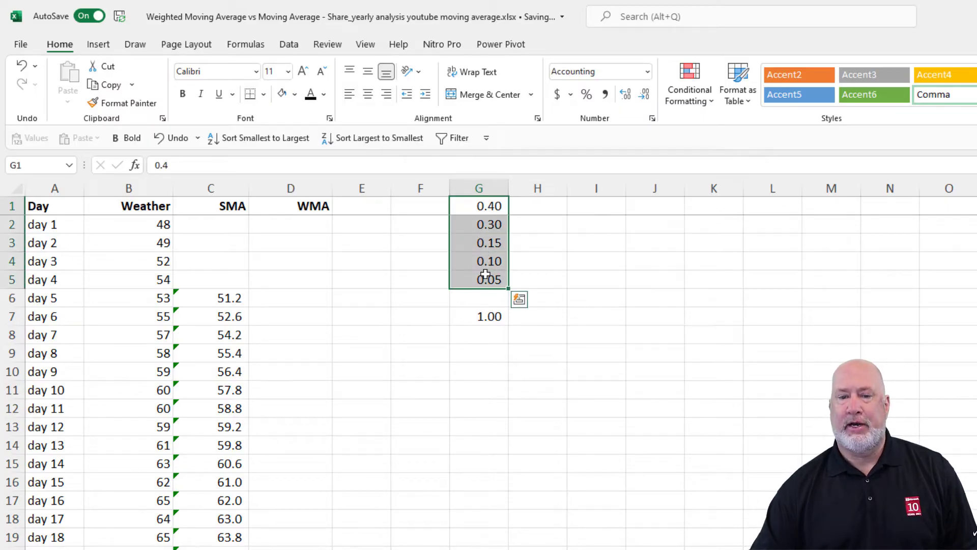
pyautogui.click(478, 316)
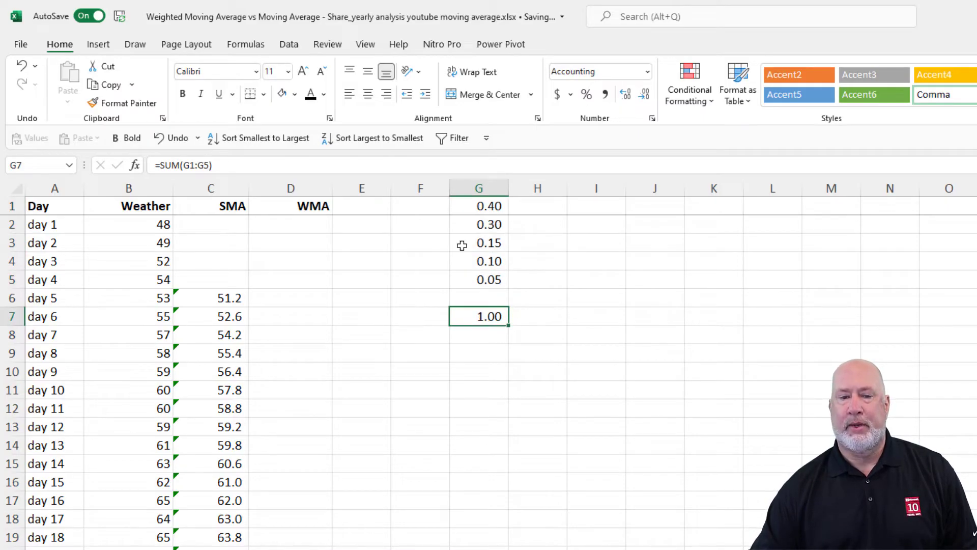
pyautogui.click(291, 298)
pyautogui.write('=')
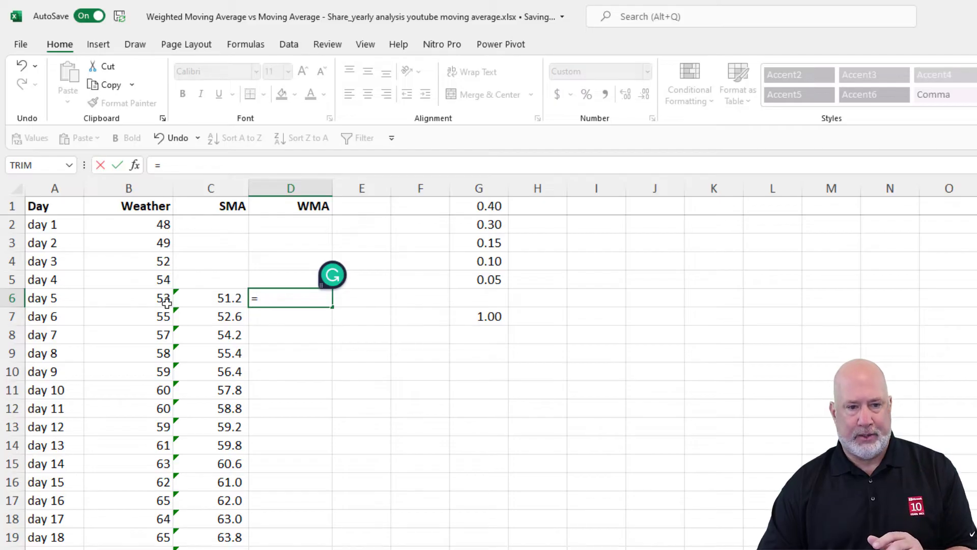
# - Enter =B6*.4+B5*.3+B4*.15+B3*.1+B2*.05 in D6, returning 52.5
pyautogui.click(127, 298)
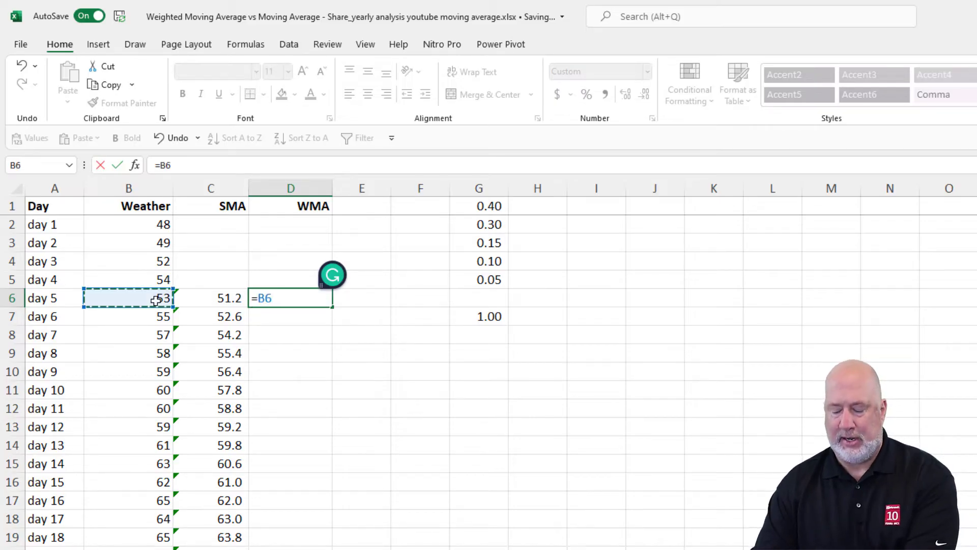
pyautogui.write('*')
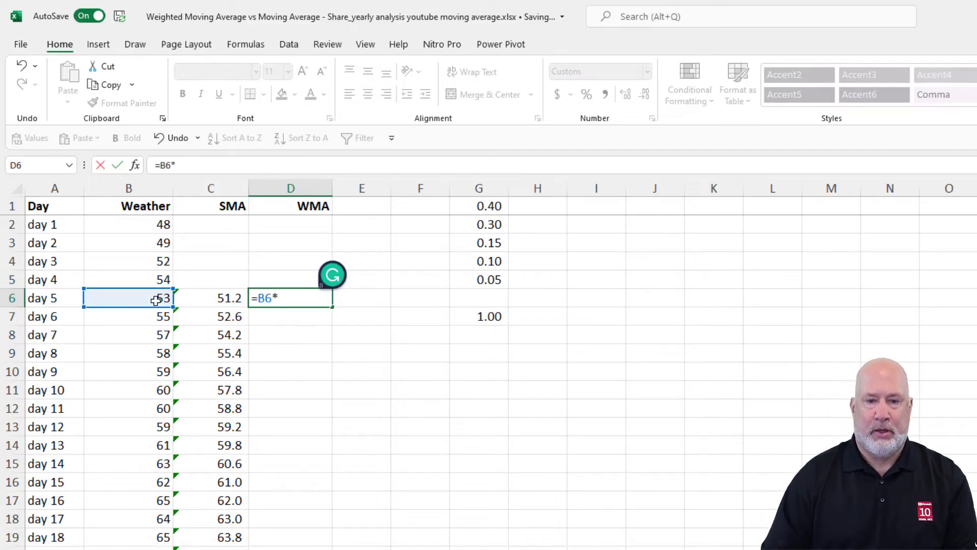
pyautogui.write('.4+')
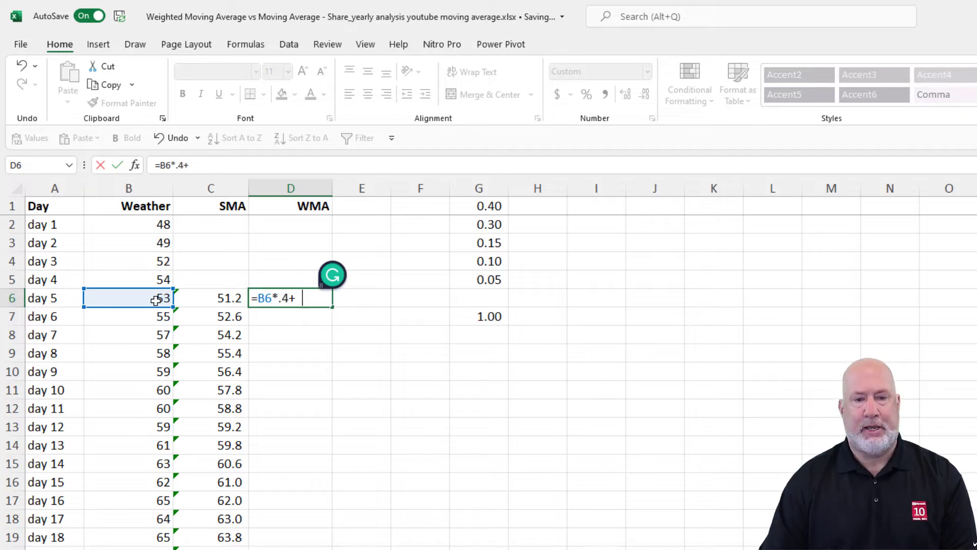
pyautogui.write('b5*.3')
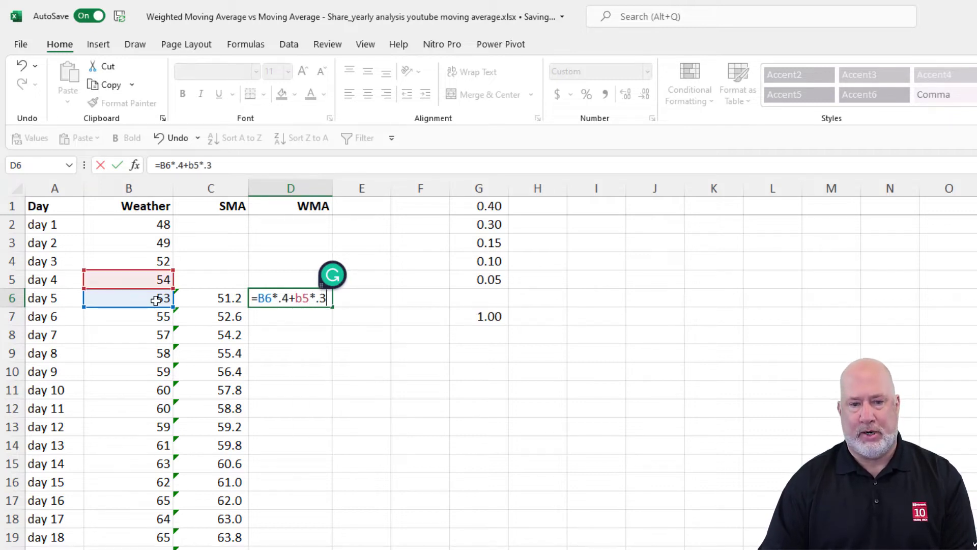
pyautogui.write('+')
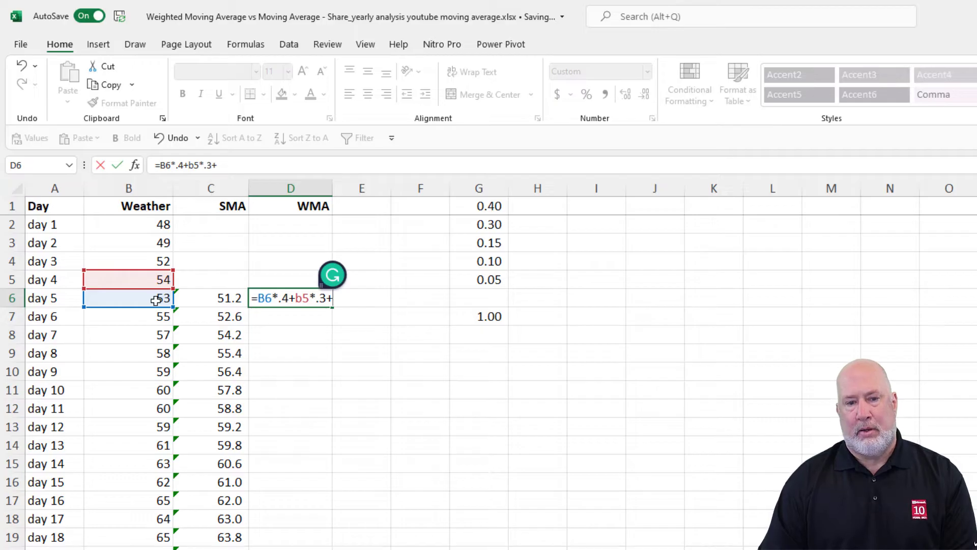
pyautogui.write('b4*')
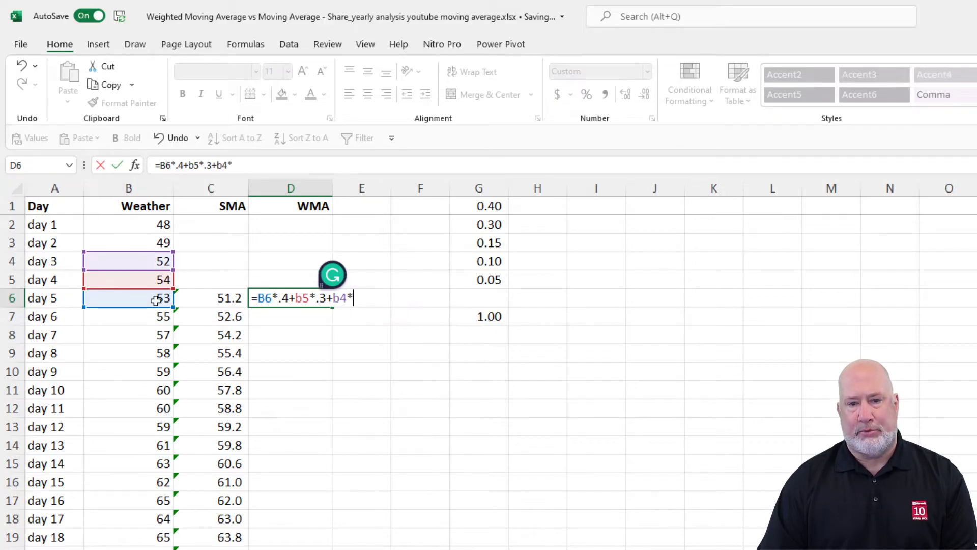
pyautogui.write('.15+b3')
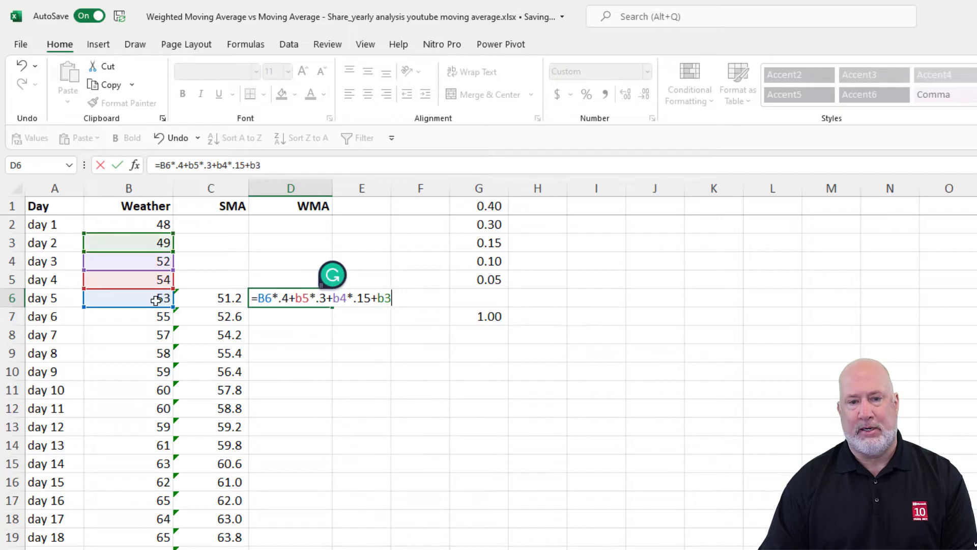
pyautogui.write('*.1+')
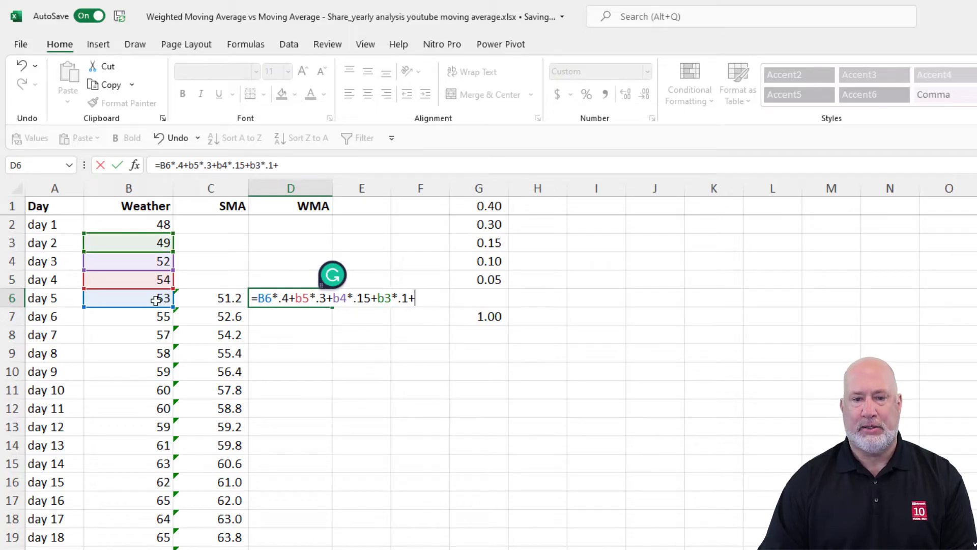
pyautogui.write('b')
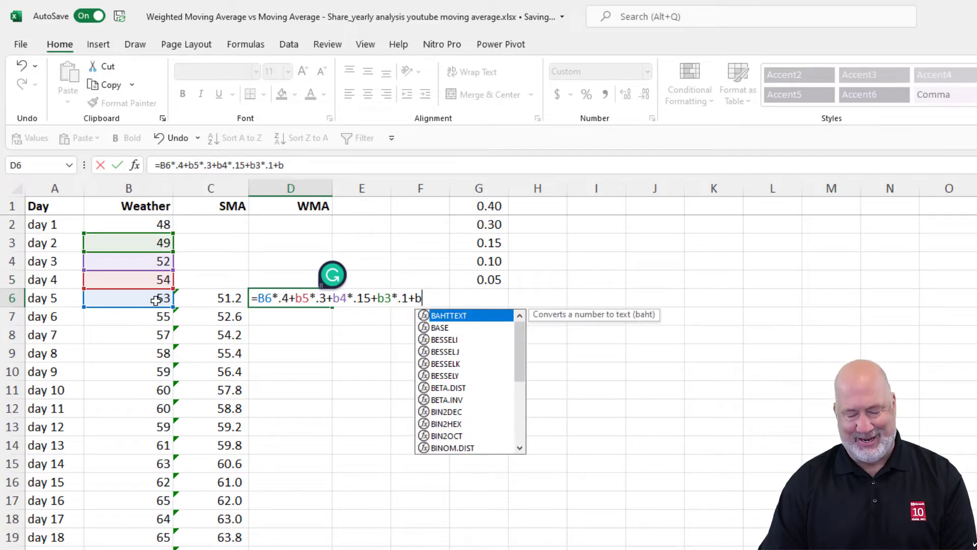
pyautogui.write('2*.0')
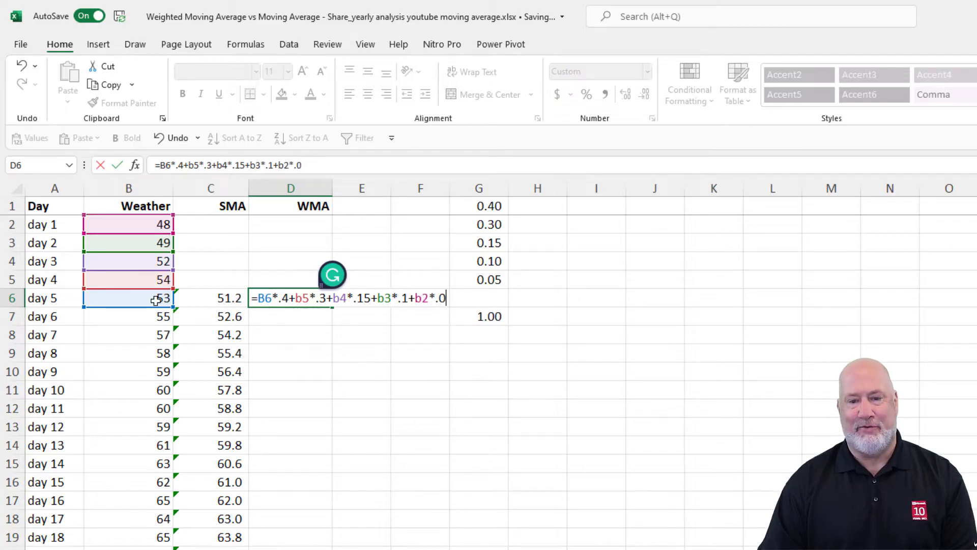
pyautogui.press('Enter')
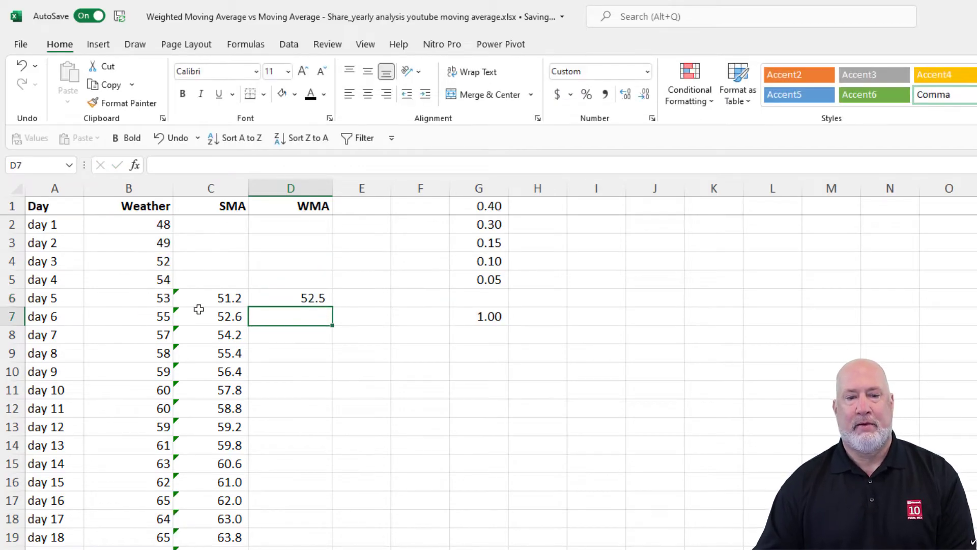
# - Copy the D6 weighted formula down column D through day 30, ending at 71.6
pyautogui.click(300, 297)
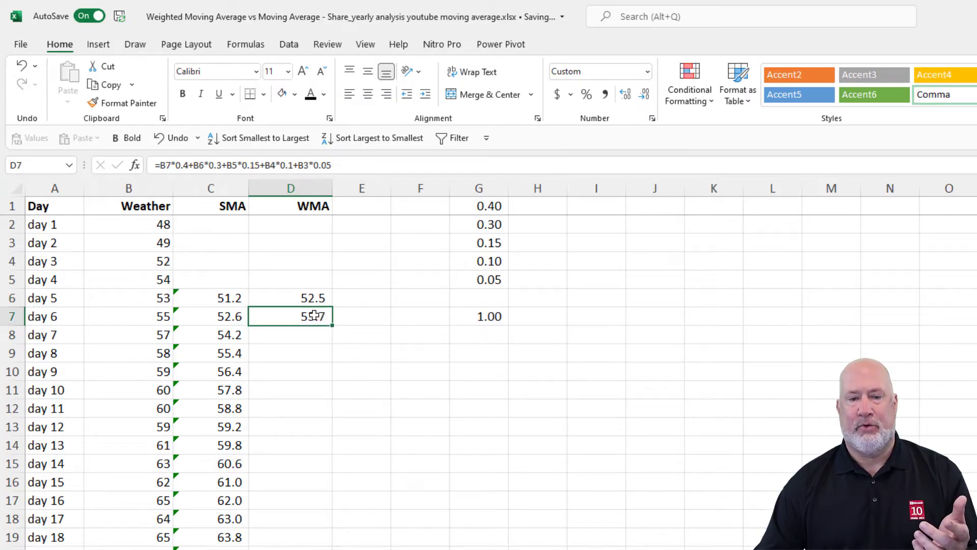
pyautogui.doubleClick(290, 316)
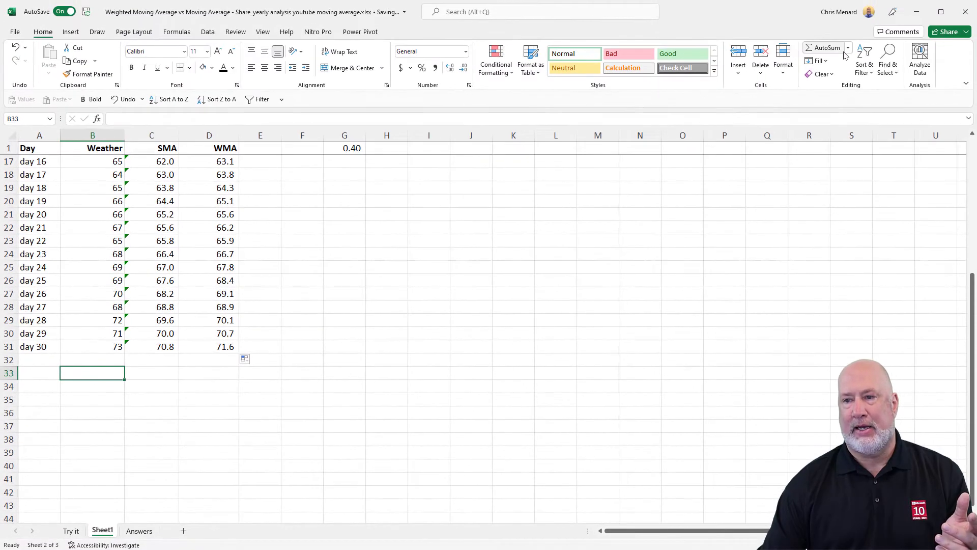
# - Insert an AVERAGE of the Weather column in B33 and reduce it to one decimal, 62.3
pyautogui.click(848, 47)
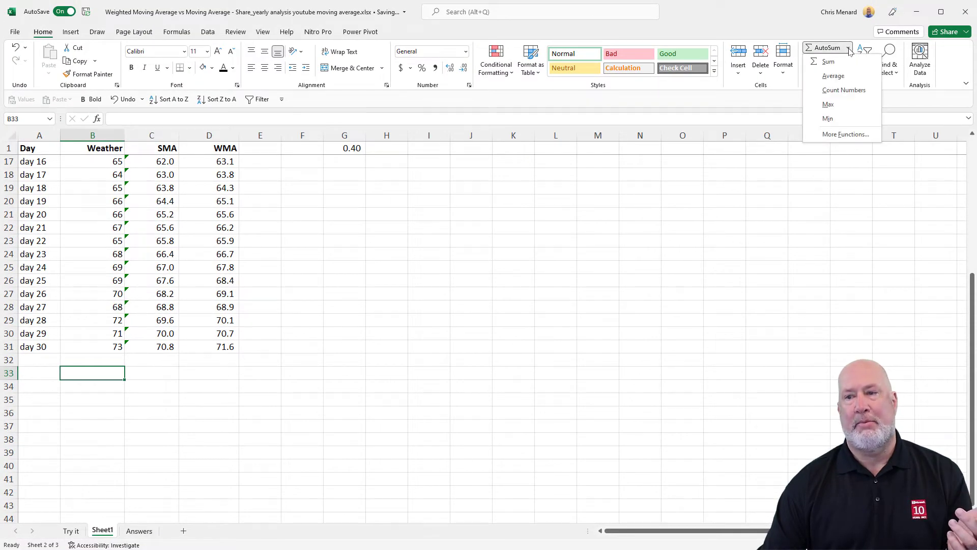
pyautogui.click(833, 76)
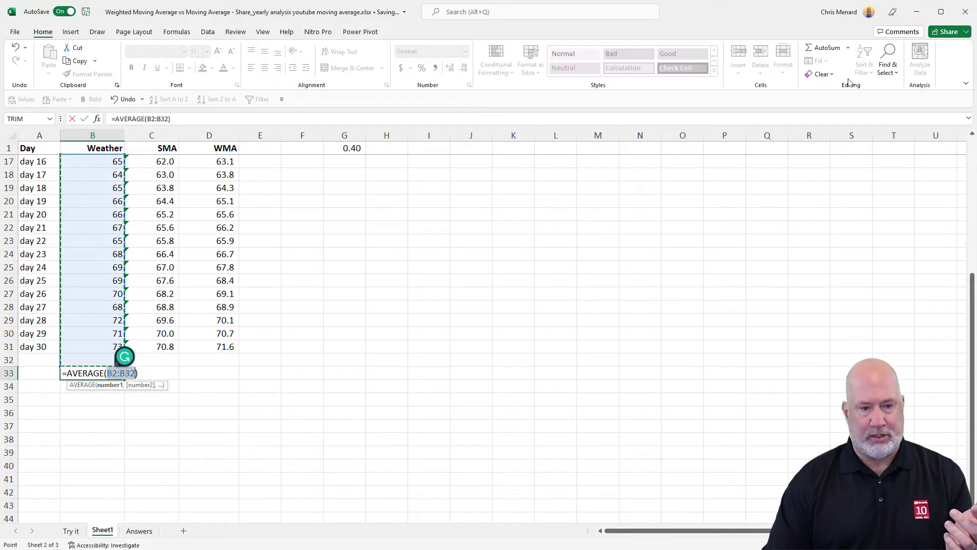
pyautogui.press('Enter')
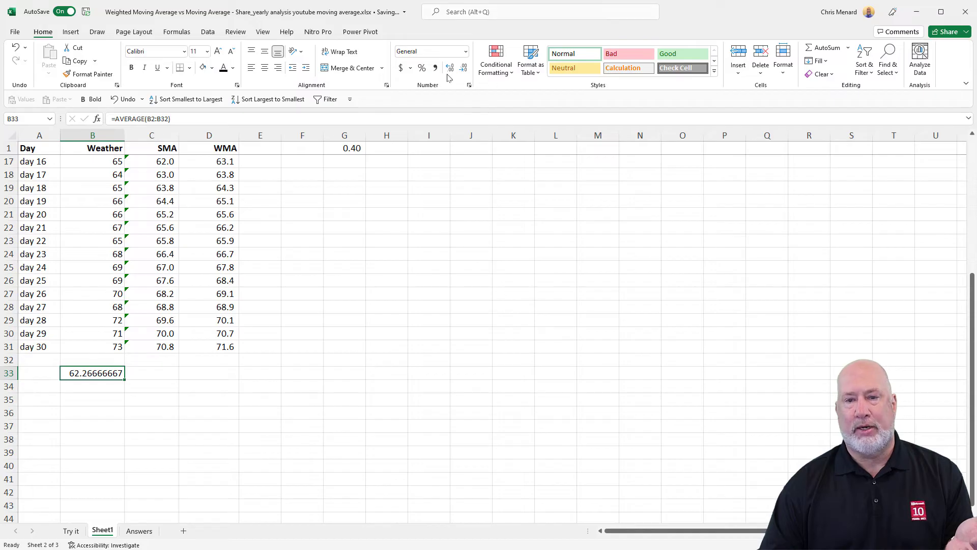
pyautogui.click(463, 68)
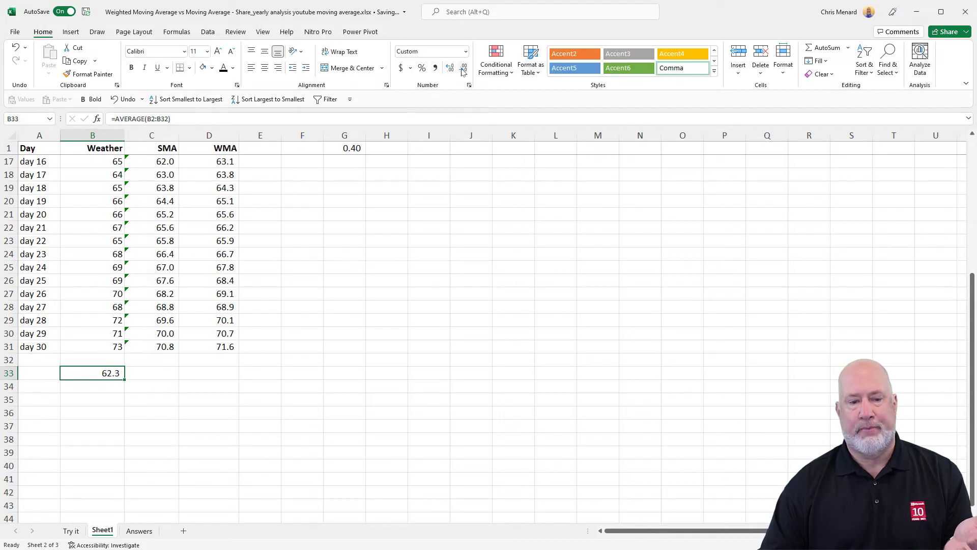
pyautogui.scroll(3)
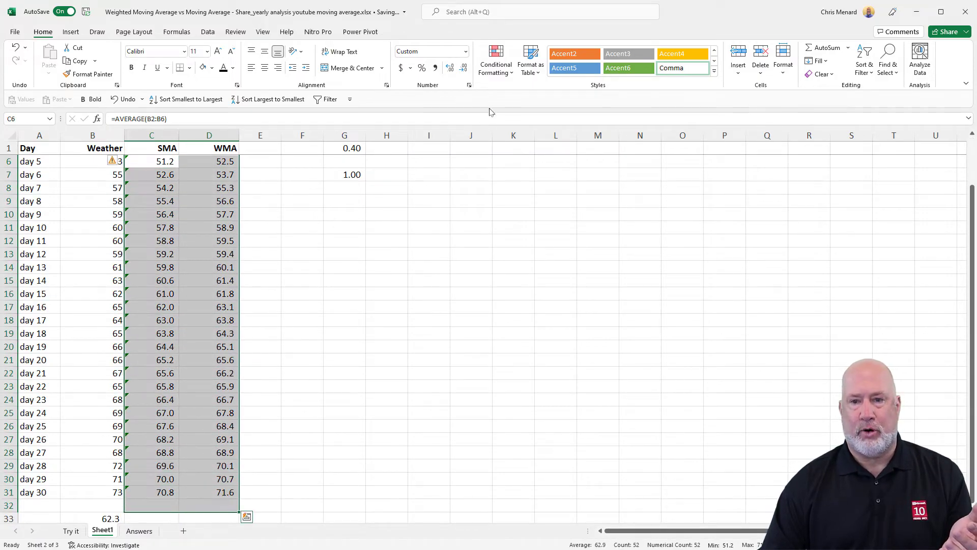
pyautogui.click(463, 68)
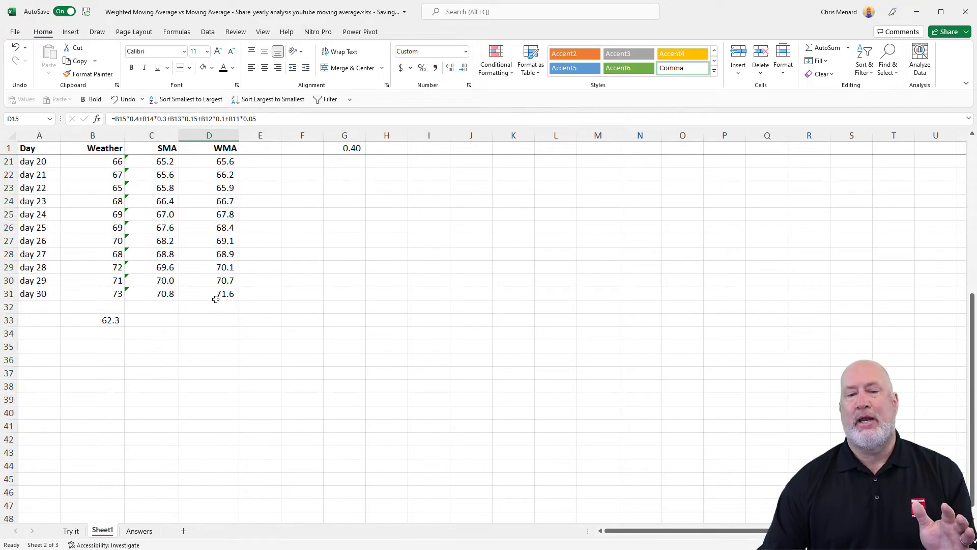
pyautogui.click(209, 293)
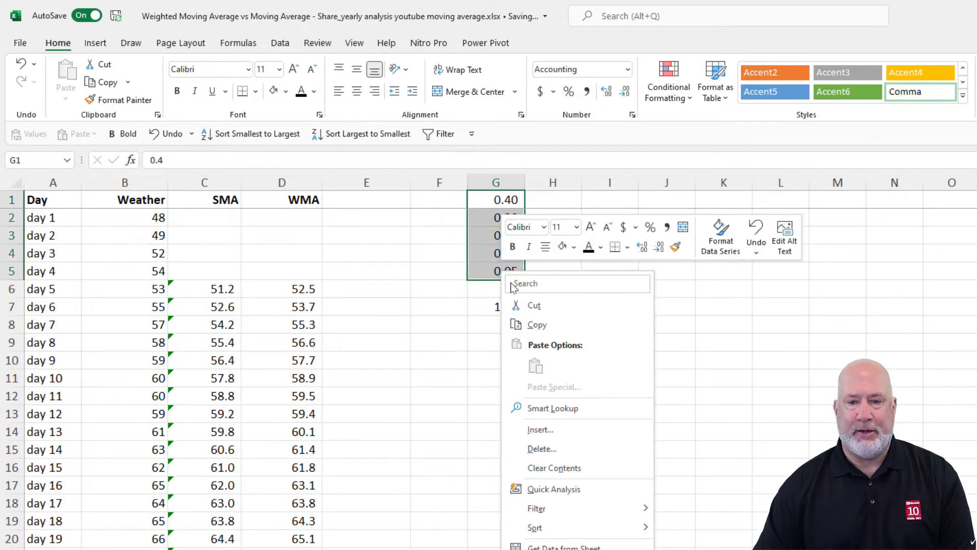
# - Copy the G1:G5 weights under a new 'Weight' header in I1 and sort them 0.05 to 0.40
pyautogui.click(617, 204)
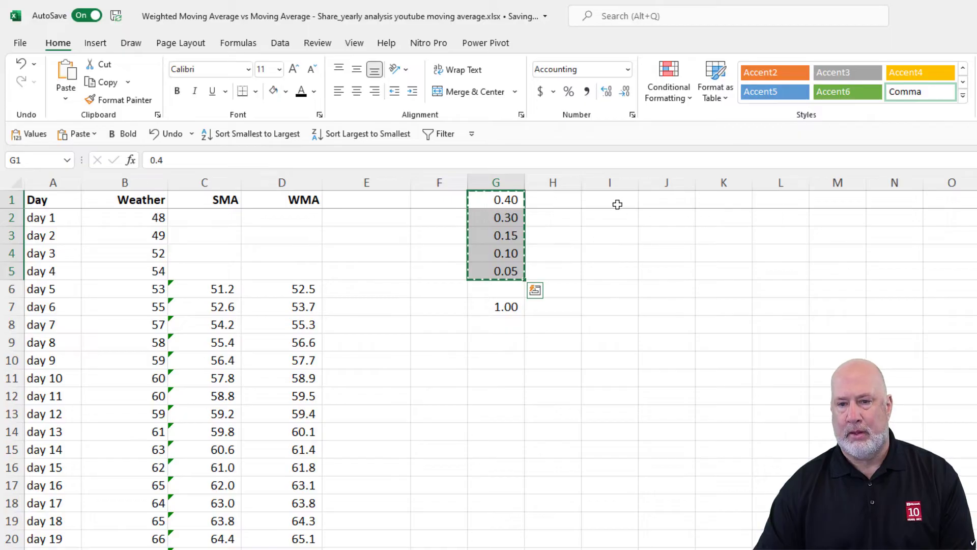
pyautogui.rightClick(609, 200)
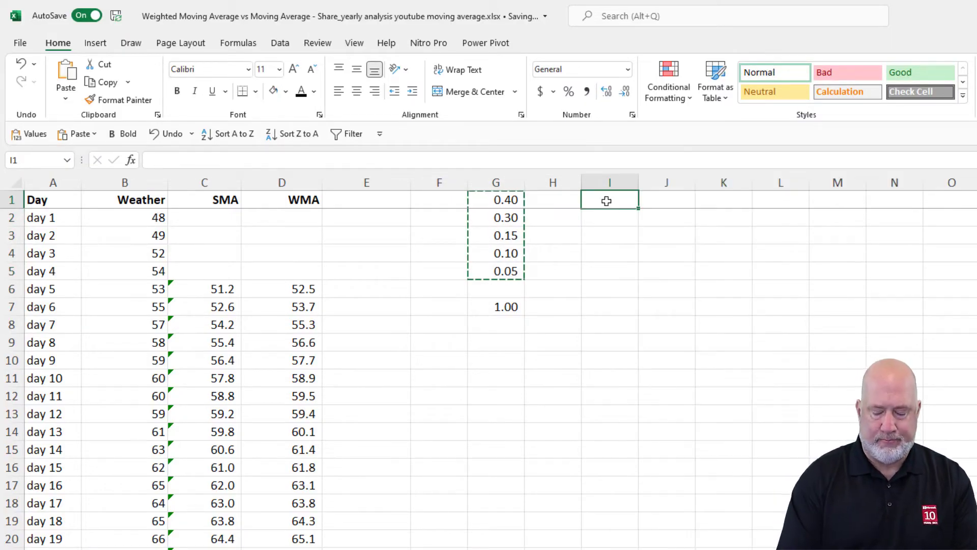
pyautogui.write('Weight')
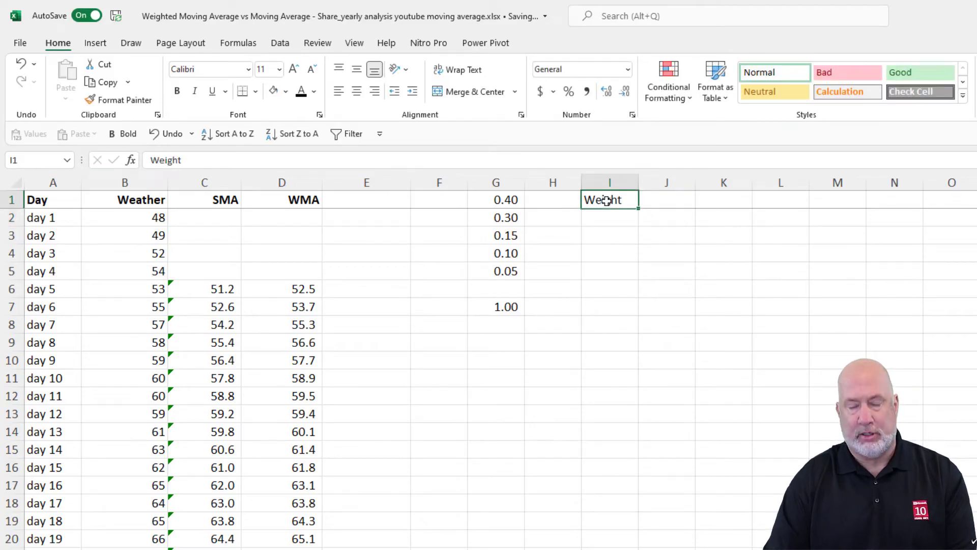
pyautogui.press('Enter')
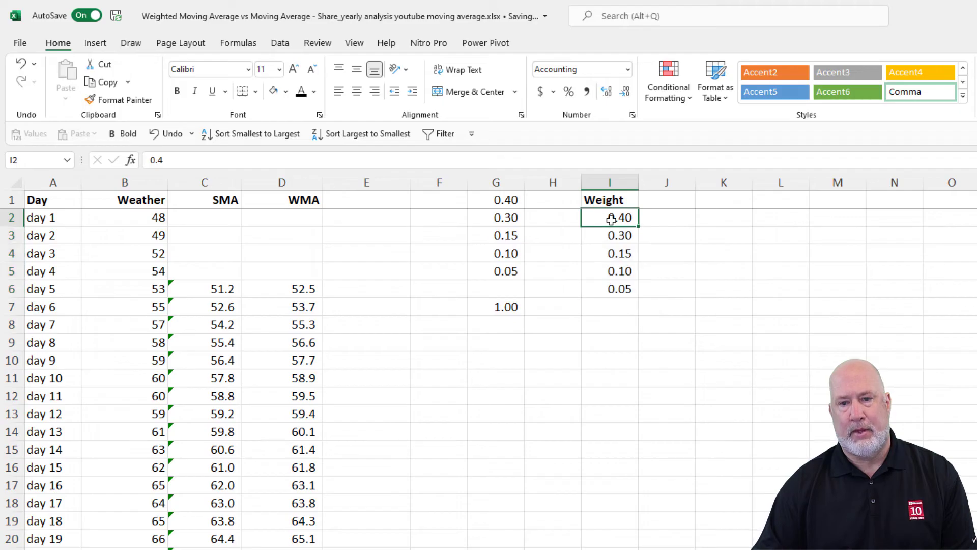
pyautogui.rightClick(609, 217)
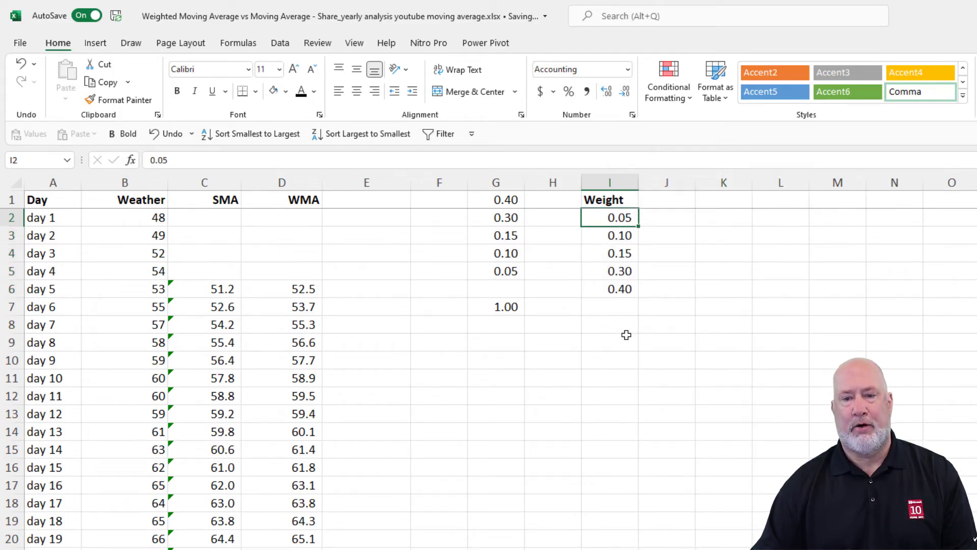
pyautogui.click(609, 326)
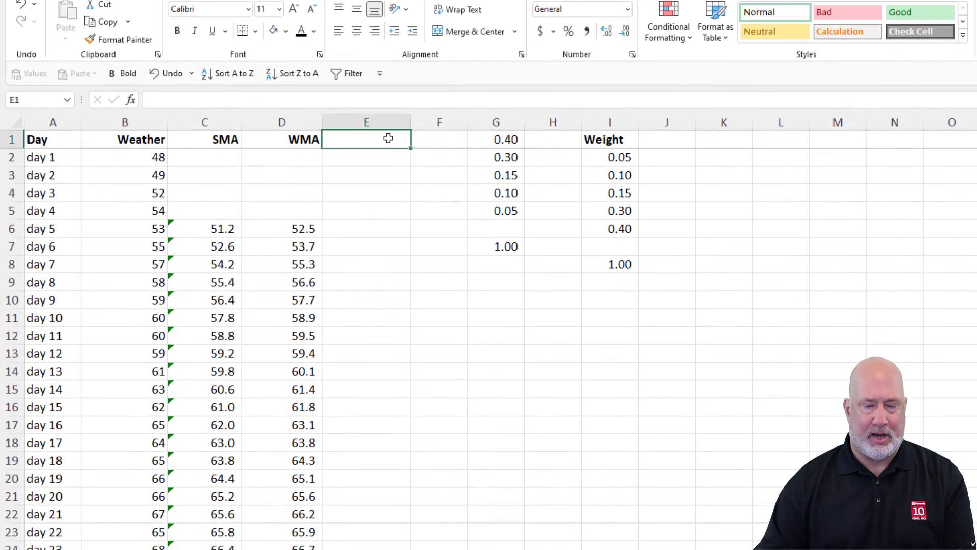
# - Label E1 'WMA 2' and enter =SUM(B2:B6*$I$2:$I$6) in E6, giving 52.5
pyautogui.write('WMA 2')
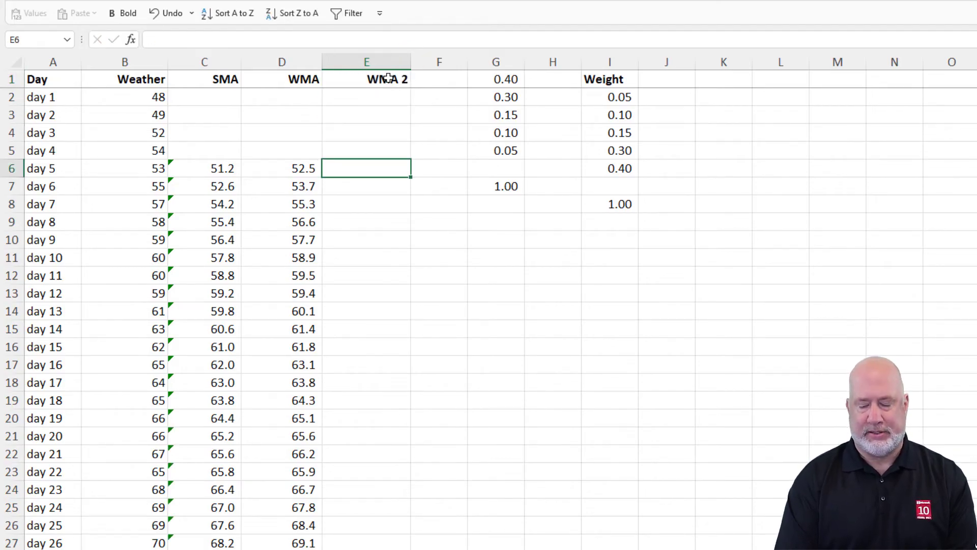
pyautogui.write('=')
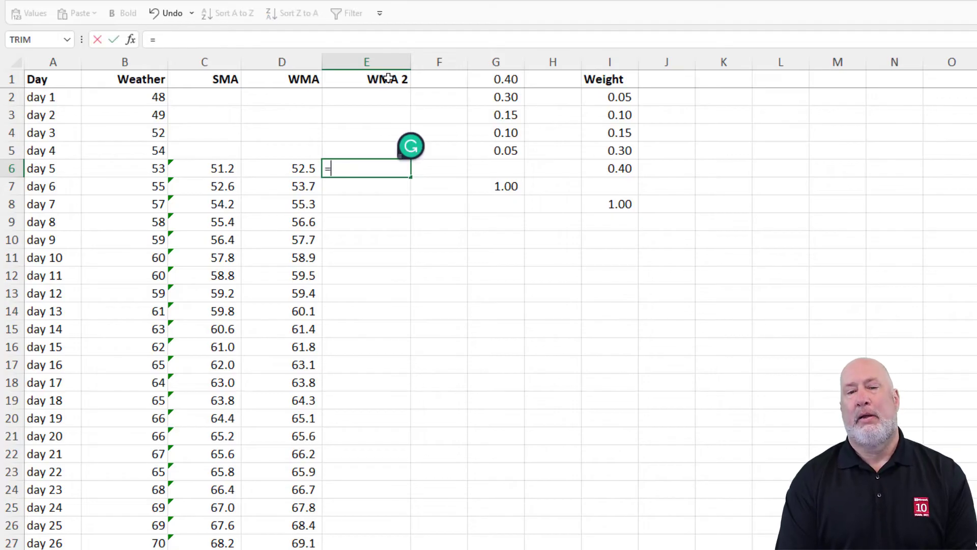
pyautogui.write('SUM(')
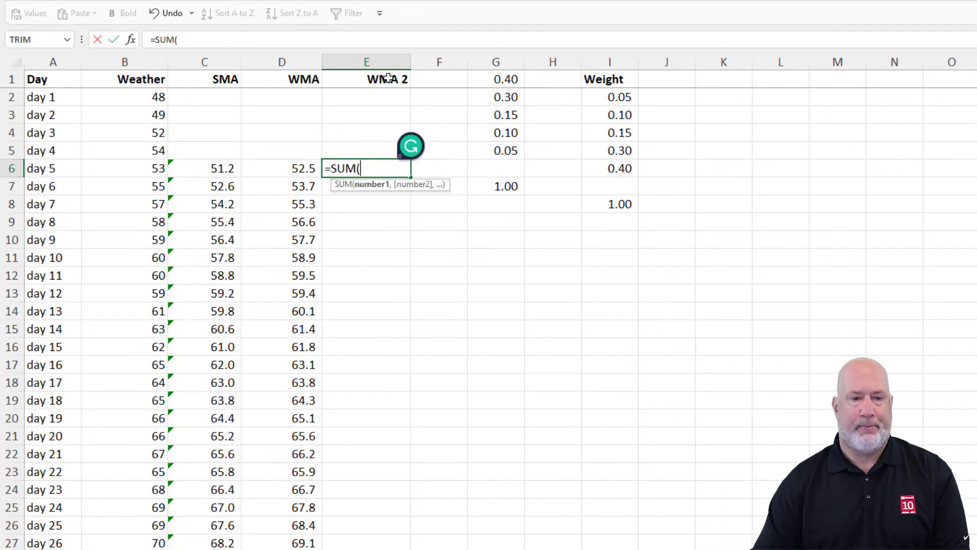
pyautogui.moveTo(125, 97); pyautogui.dragTo(124, 150)
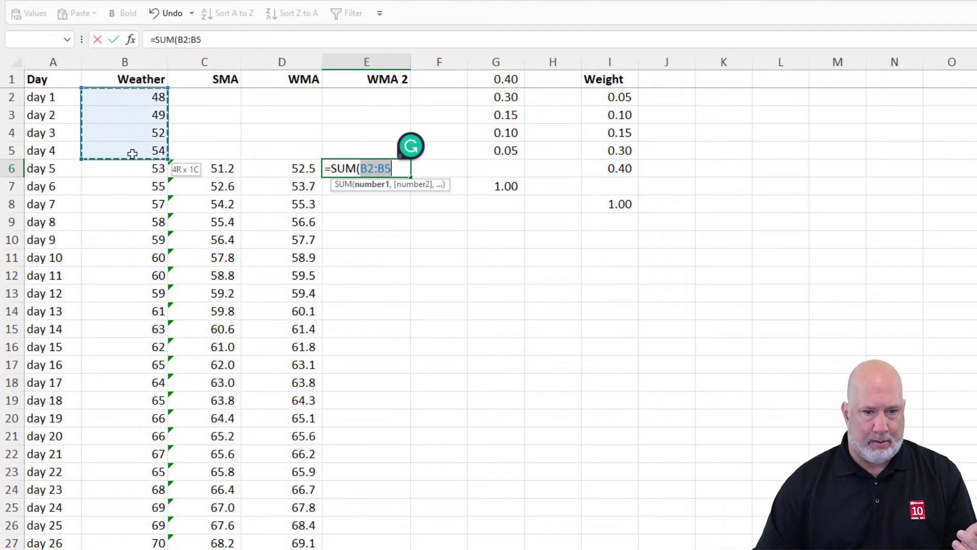
pyautogui.moveTo(125, 150); pyautogui.dragTo(125, 169)
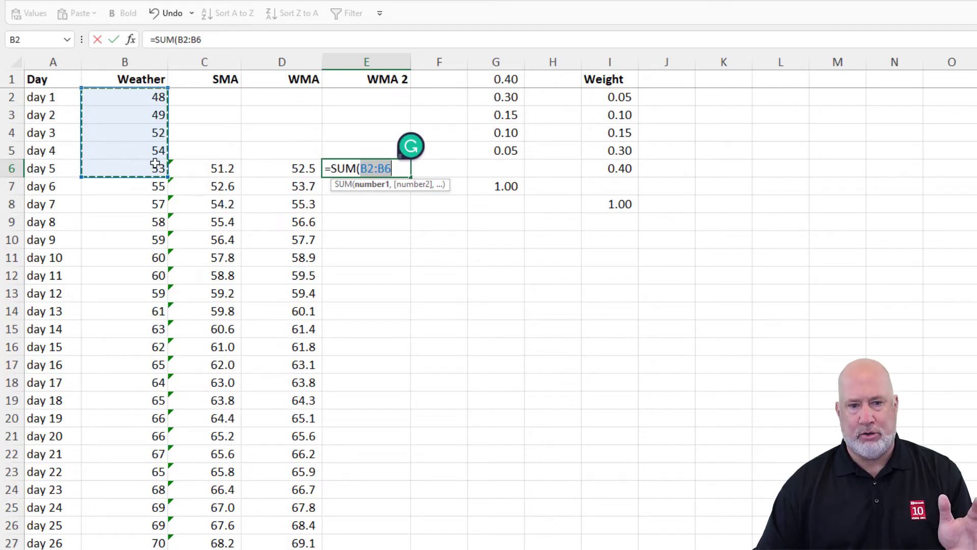
pyautogui.moveTo(397, 199)
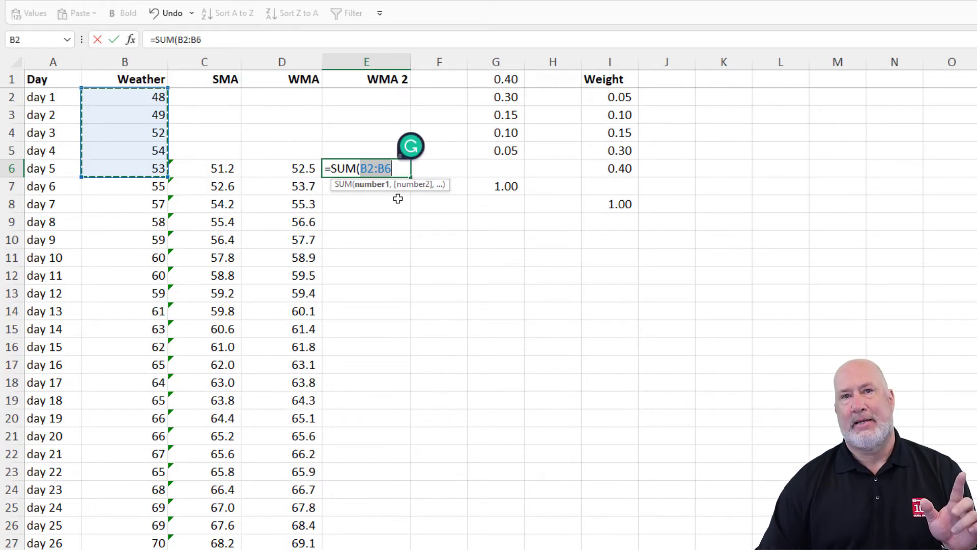
pyautogui.write('*')
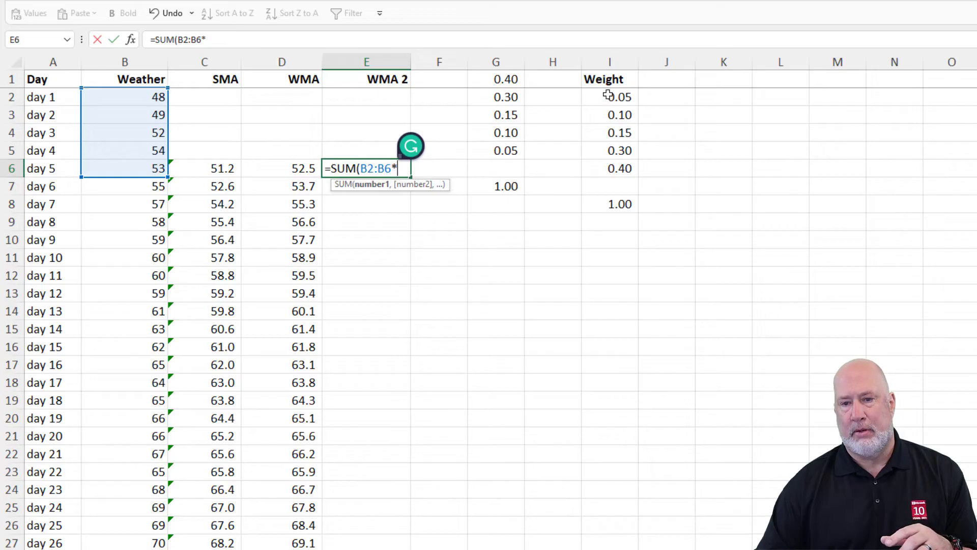
pyautogui.moveTo(609, 97); pyautogui.dragTo(609, 168)
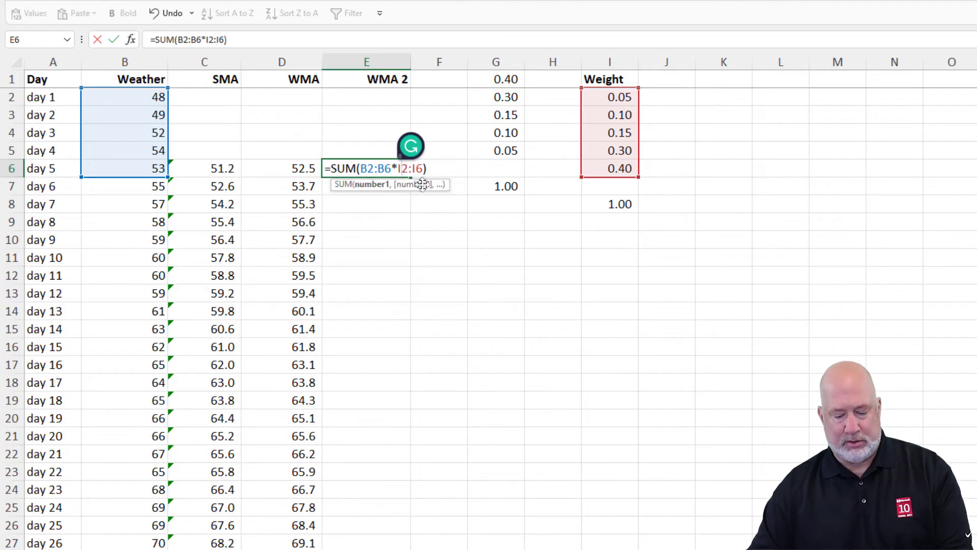
pyautogui.moveTo(423, 190)
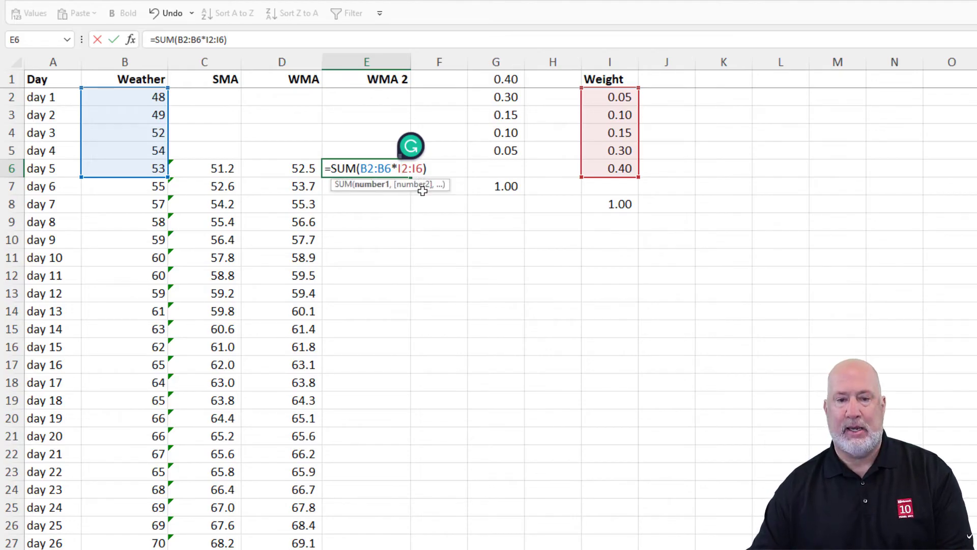
pyautogui.press('F4')
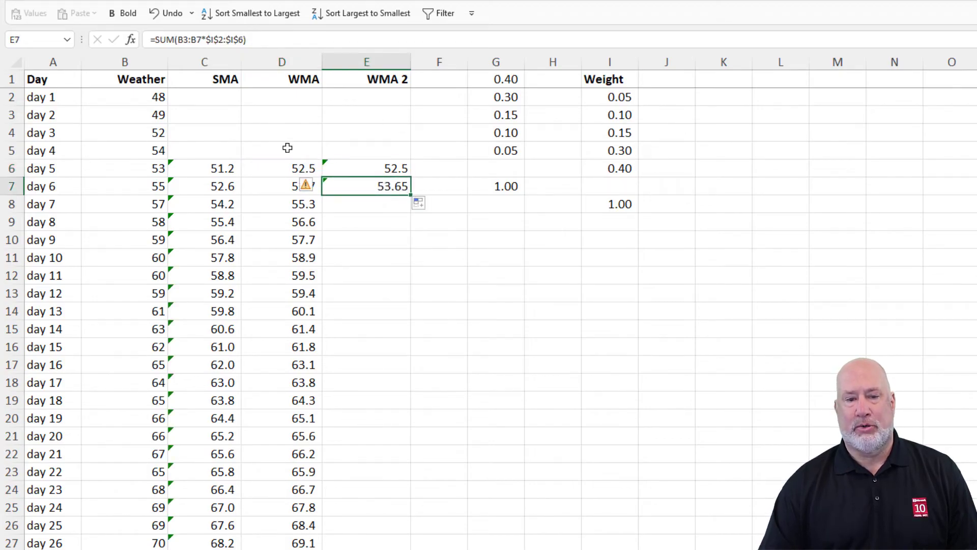
# - Fill the E6 formula down column E and compare it with the WMA formula in D7
pyautogui.click(282, 186)
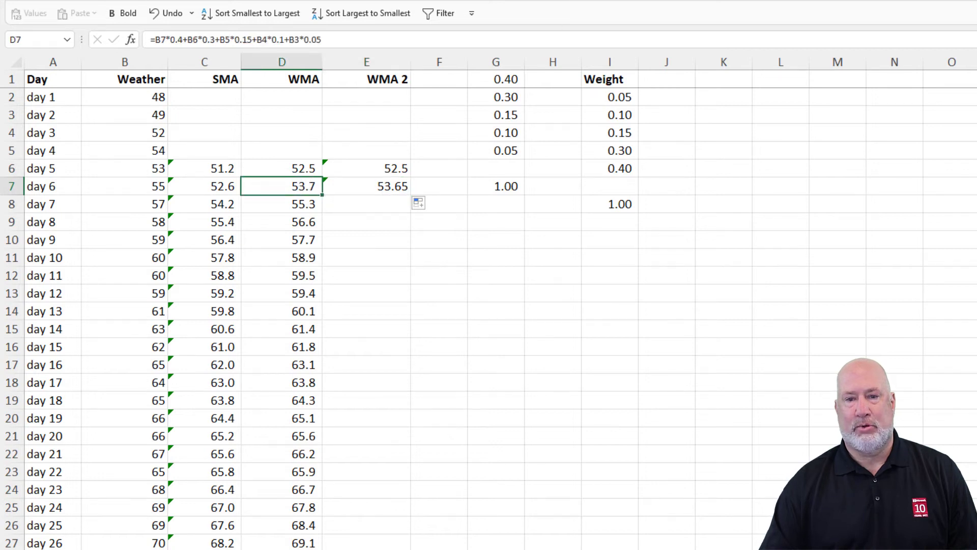
pyautogui.click(440, 310)
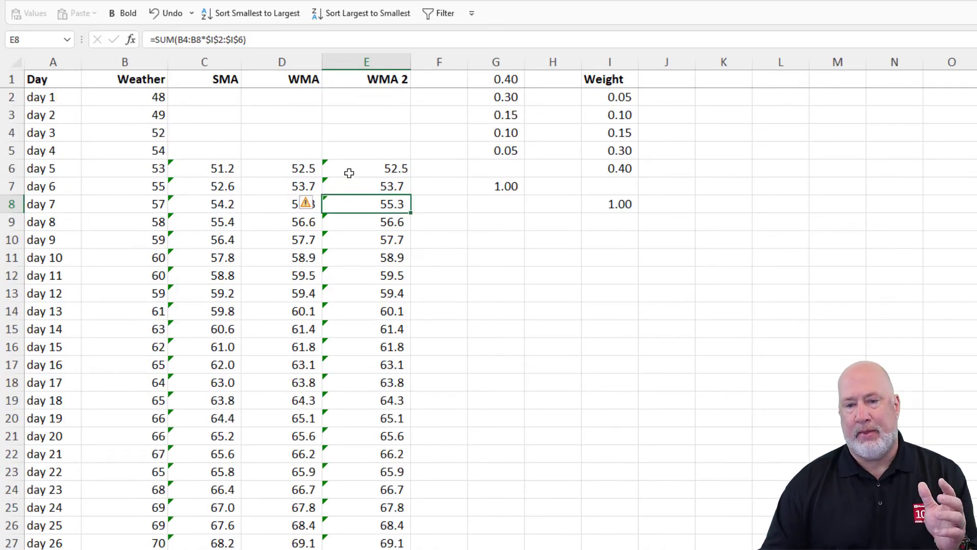
# - Change the weights in I2:I6 to 0.01, 0.02, 0.12, 0.35, 0.50, recalculating WMA 2 to 53.1
pyautogui.click(609, 168)
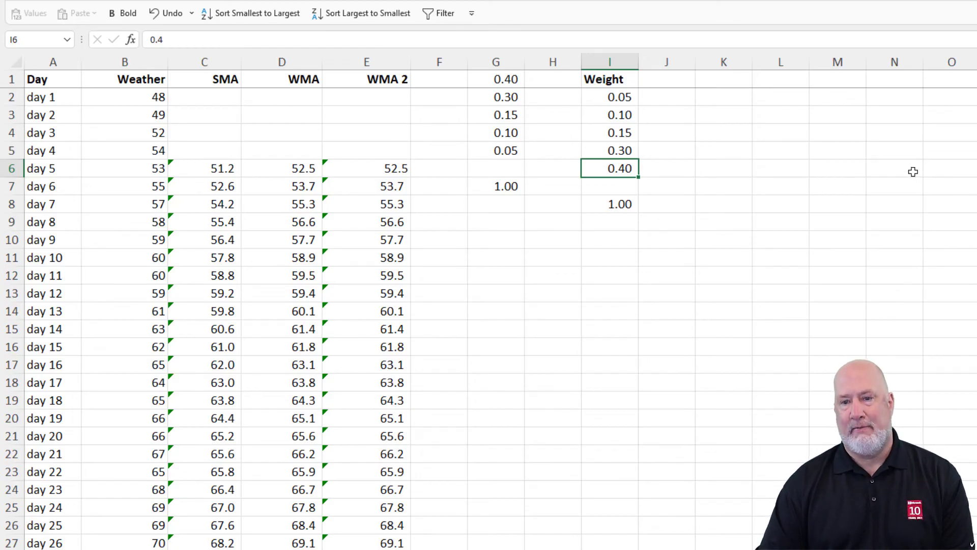
pyautogui.write('.5')
pyautogui.click(610, 150)
pyautogui.write('0.35')
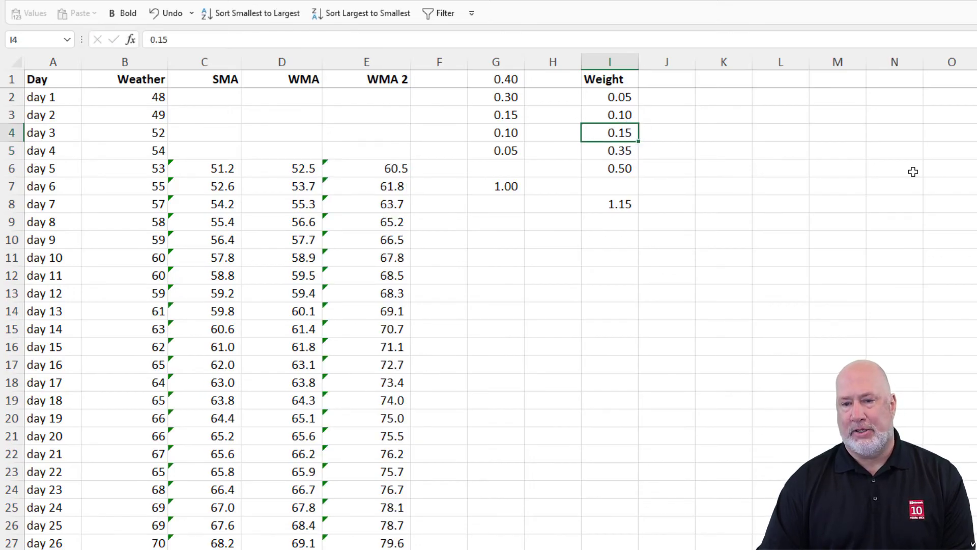
pyautogui.write('.2')
pyautogui.click(610, 96)
pyautogui.write('0.01')
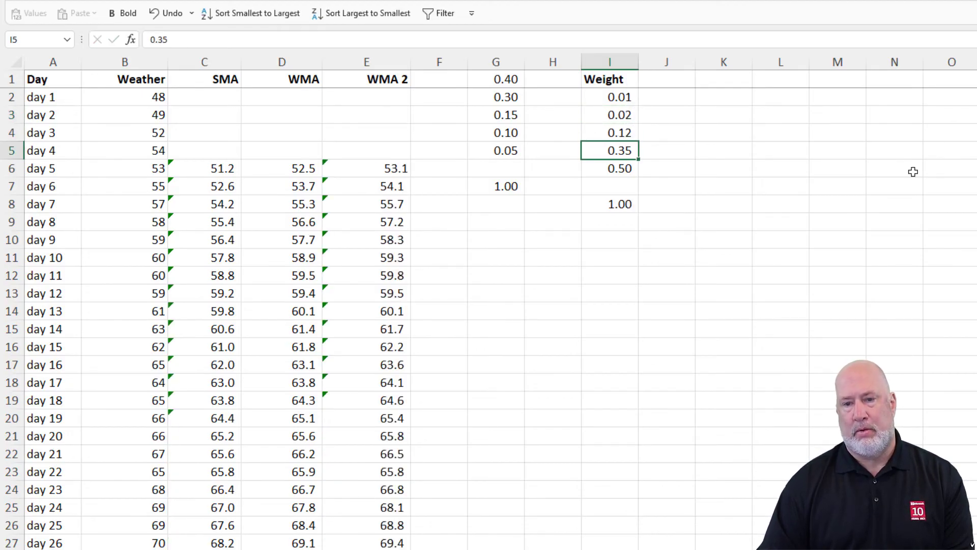
pyautogui.click(366, 222)
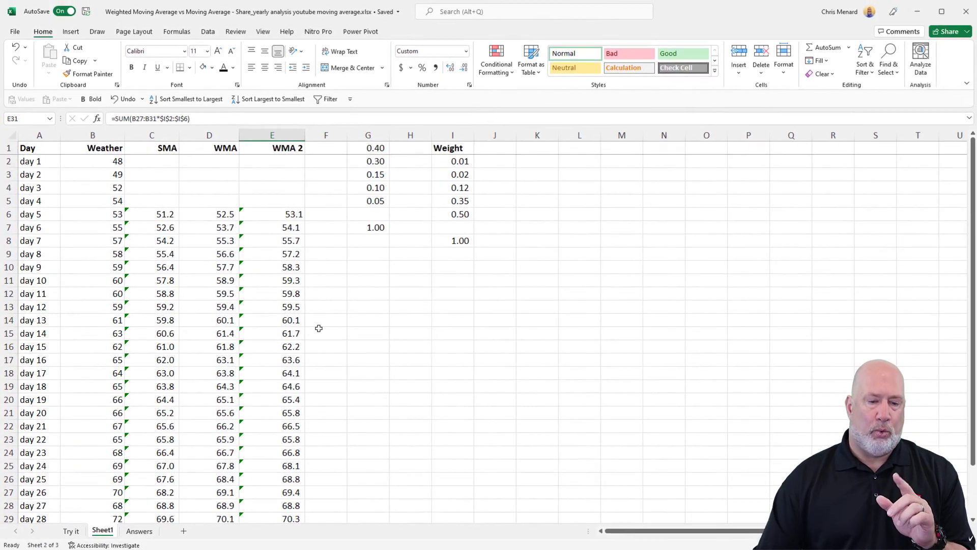
# - Open the Try it sheet and inspect the simple moving average formula in D4
pyautogui.click(70, 531)
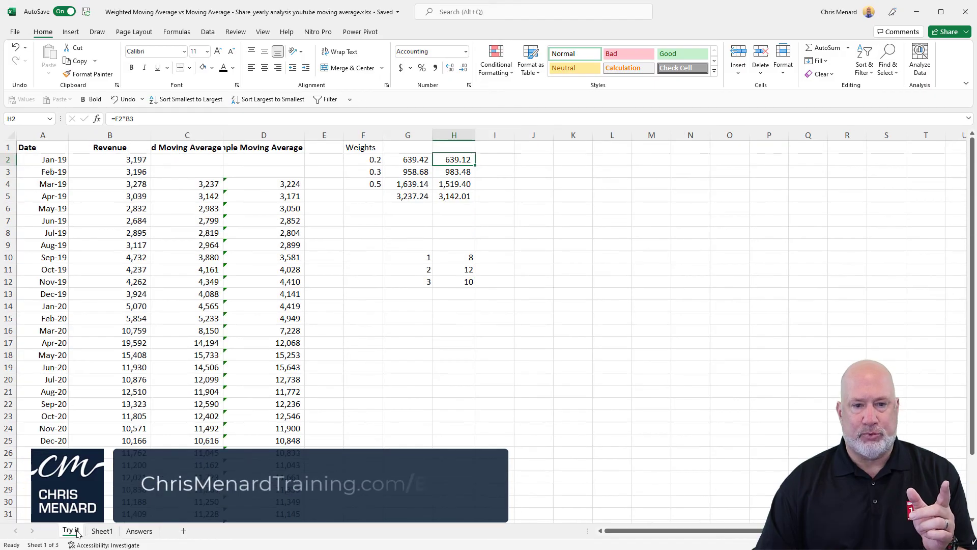
pyautogui.click(266, 182)
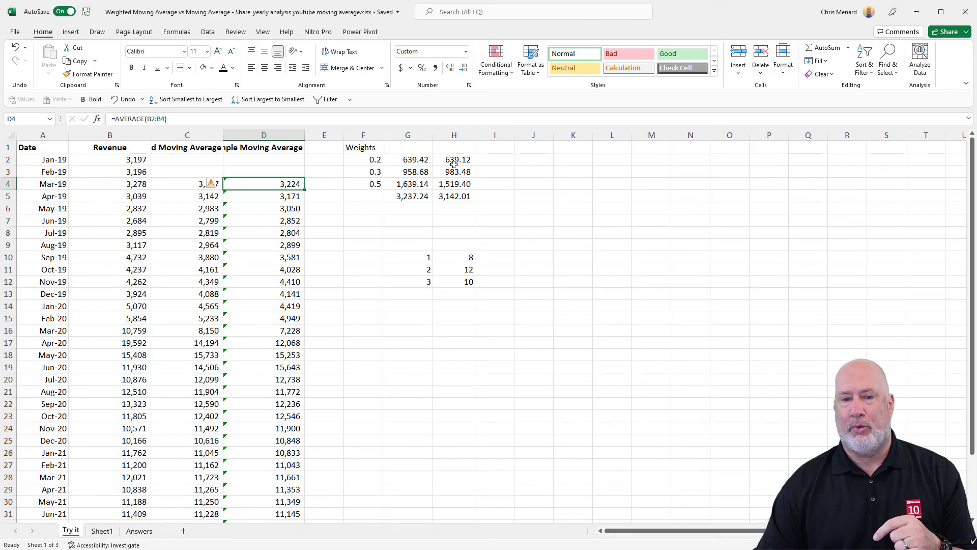
pyautogui.moveTo(264, 196)
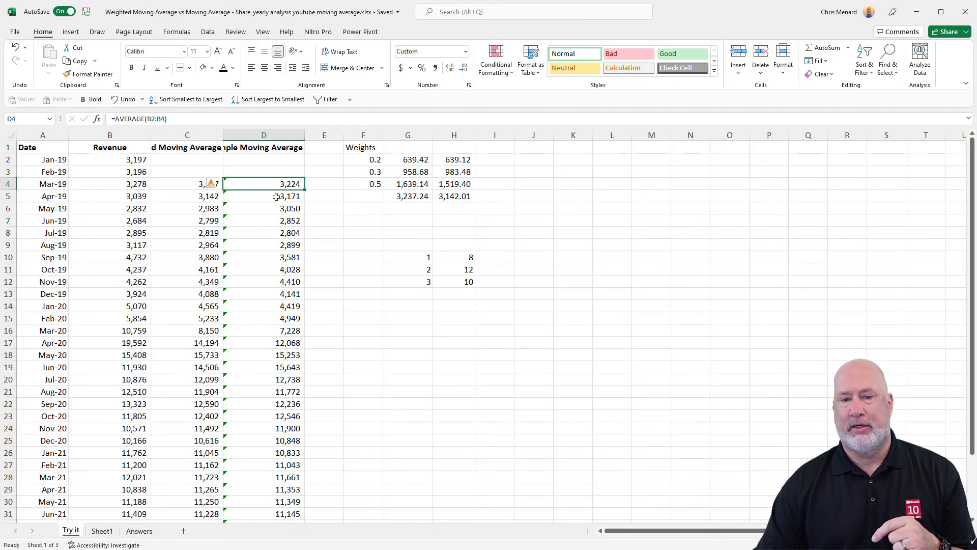